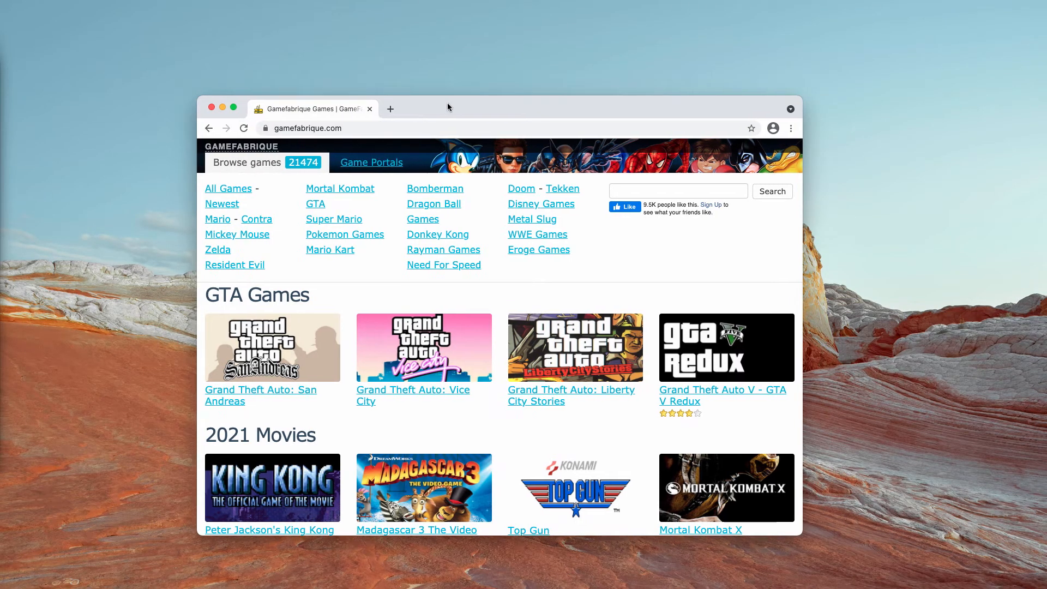
pyautogui.moveTo(166, 270)
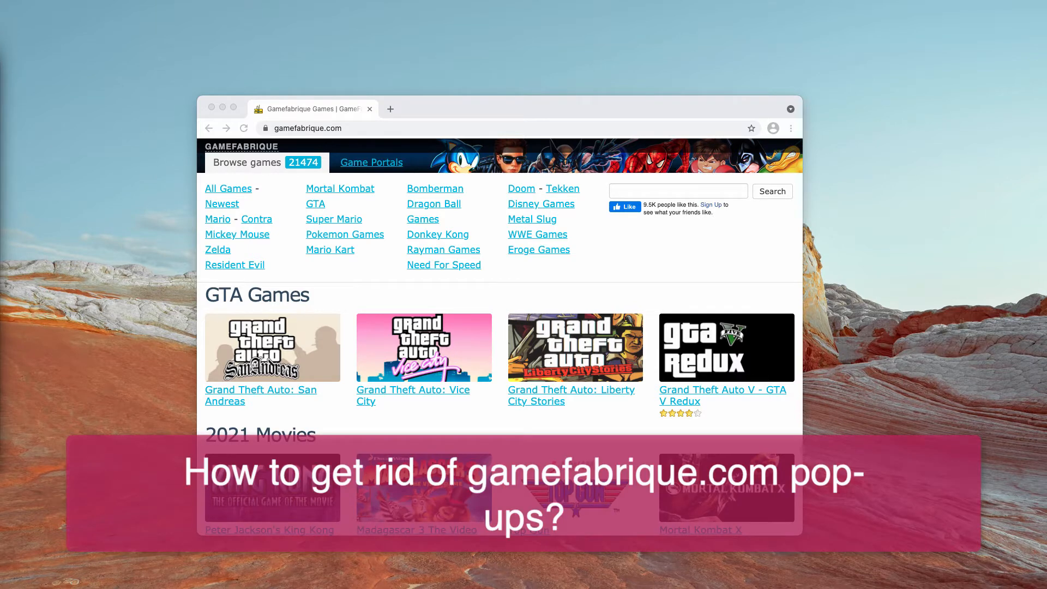
pyautogui.moveTo(488, 129)
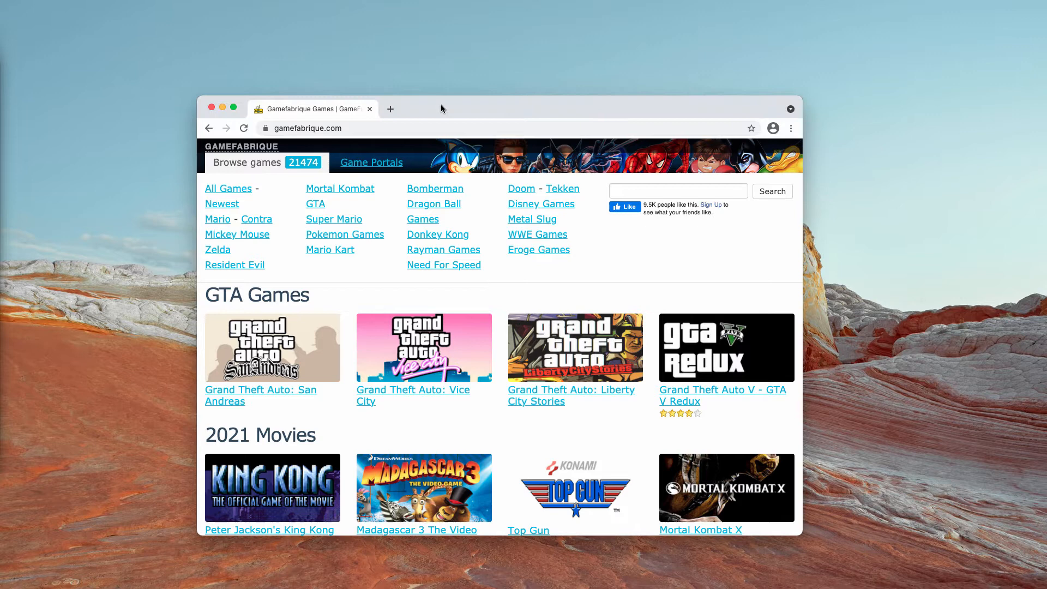
pyautogui.moveTo(454, 113)
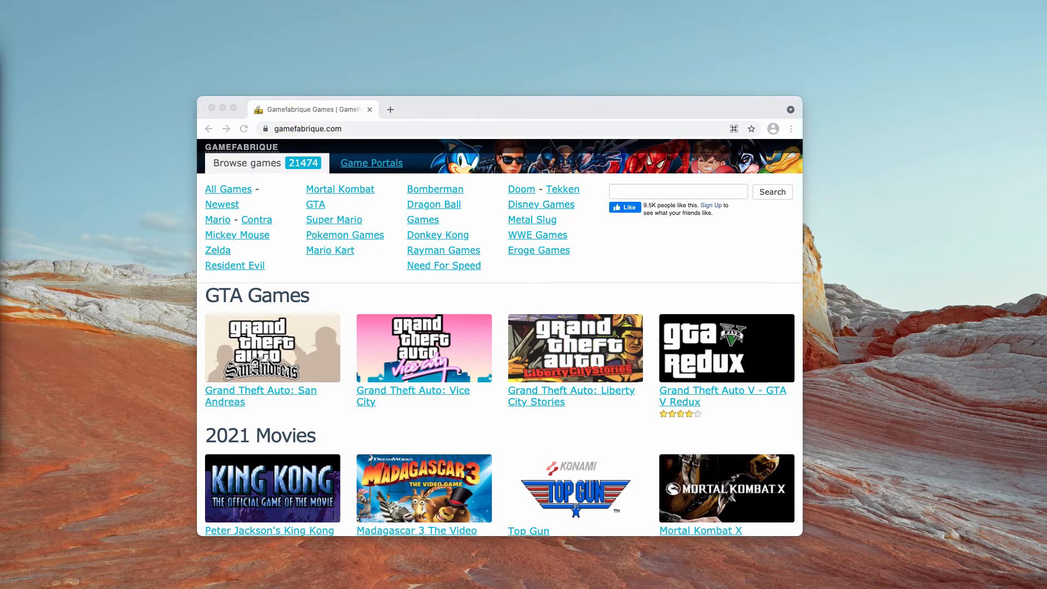
pyautogui.moveTo(461, 107)
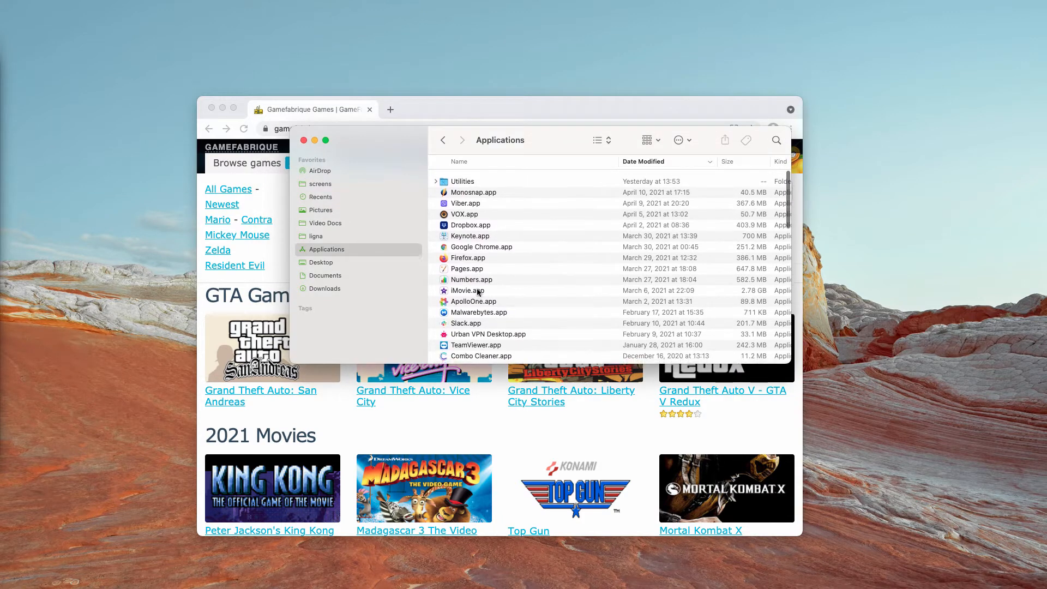
# Step: Scroll the page, then expand Chrome's main menu to reveal the More Tools submenu
pyautogui.scroll(-3)
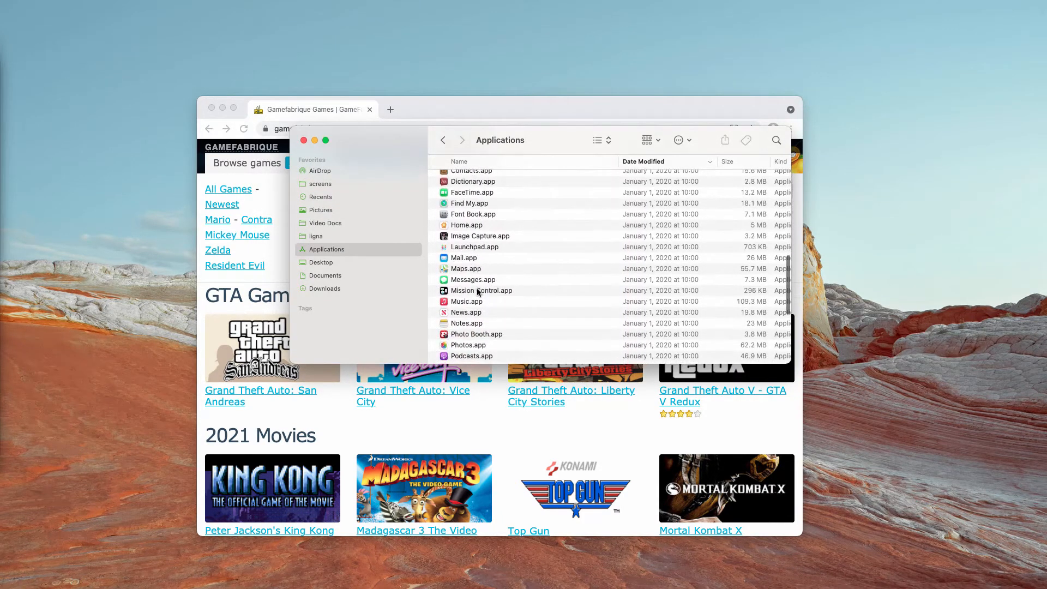
pyautogui.scroll(-3)
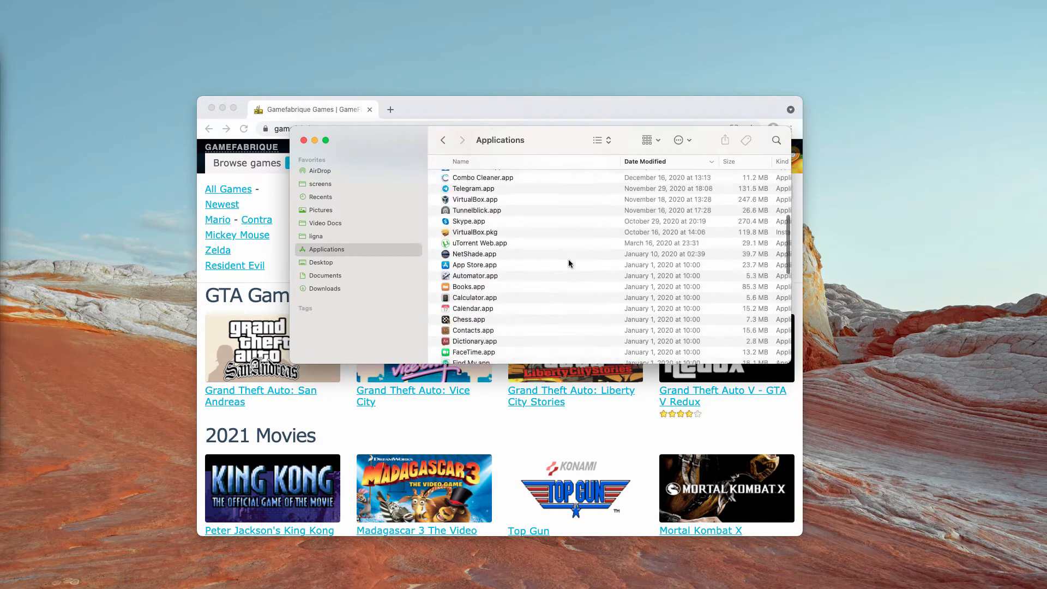
pyautogui.scroll(-3)
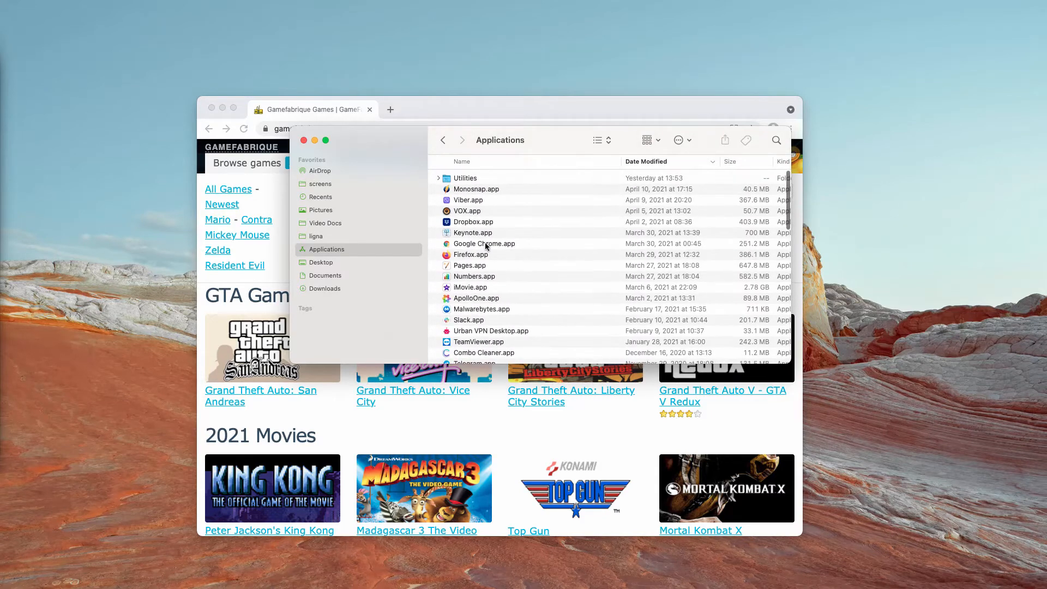
pyautogui.click(304, 140)
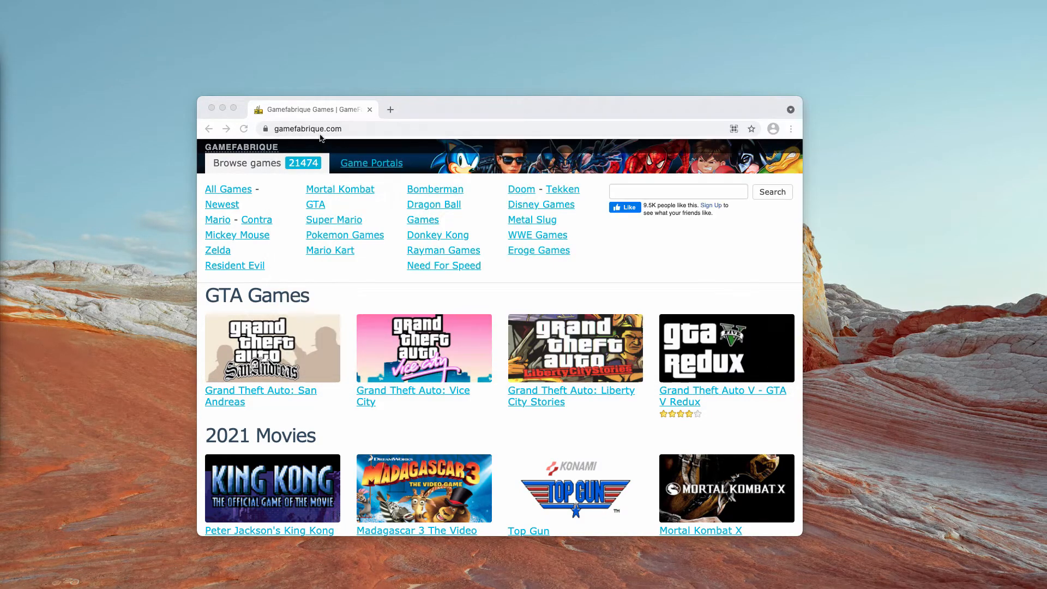
pyautogui.click(791, 129)
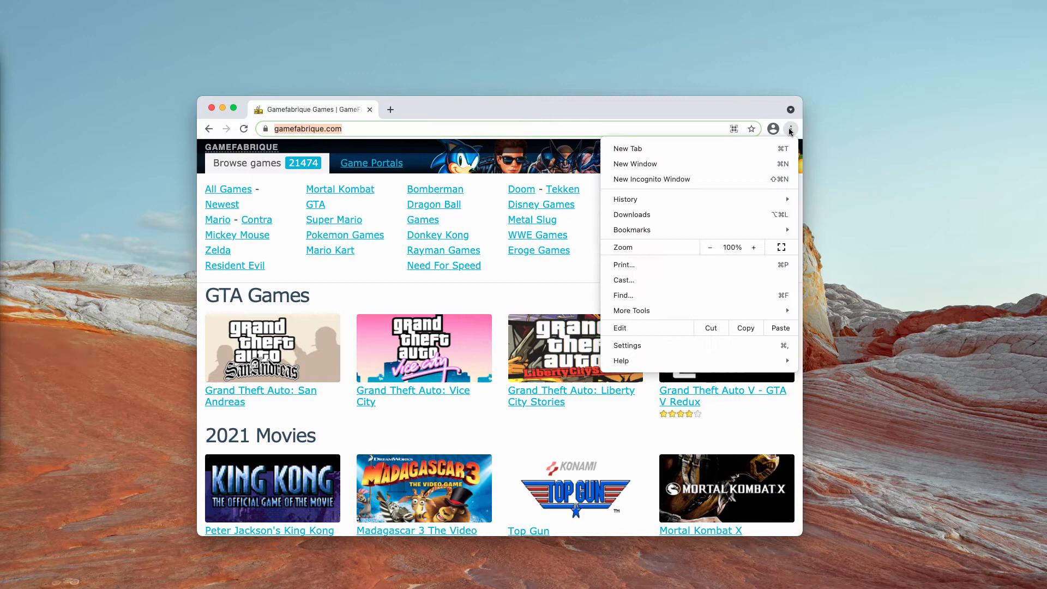
pyautogui.moveTo(600, 114)
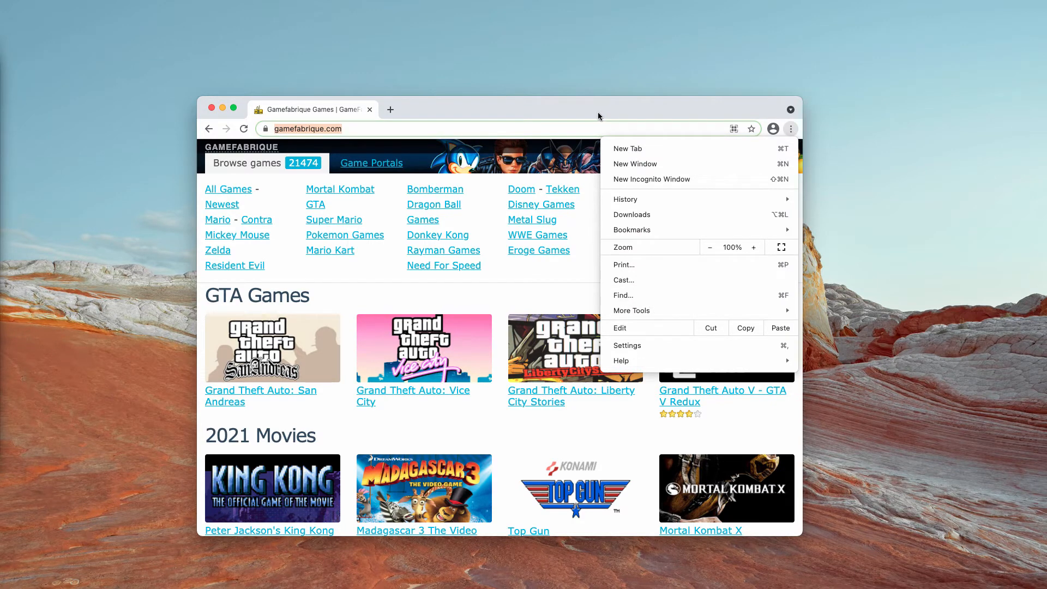
pyautogui.moveTo(631, 311)
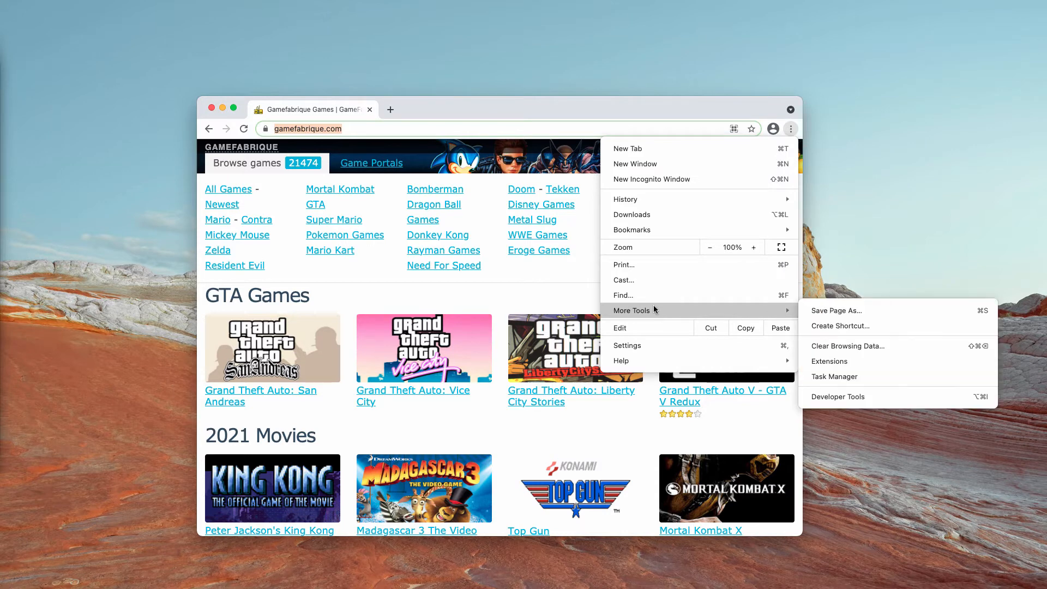
pyautogui.click(829, 361)
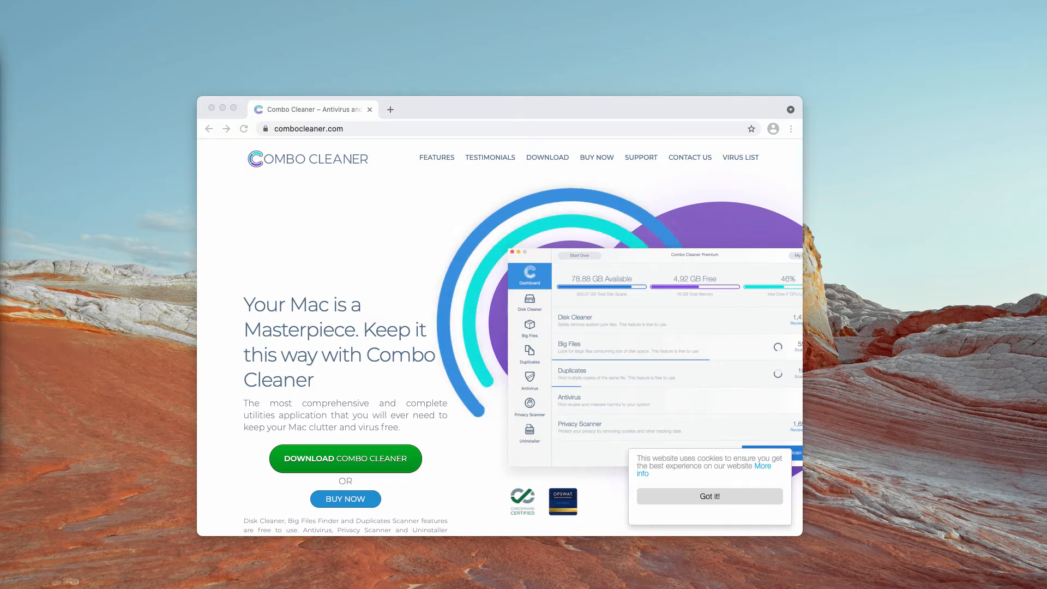
pyautogui.moveTo(222, 201)
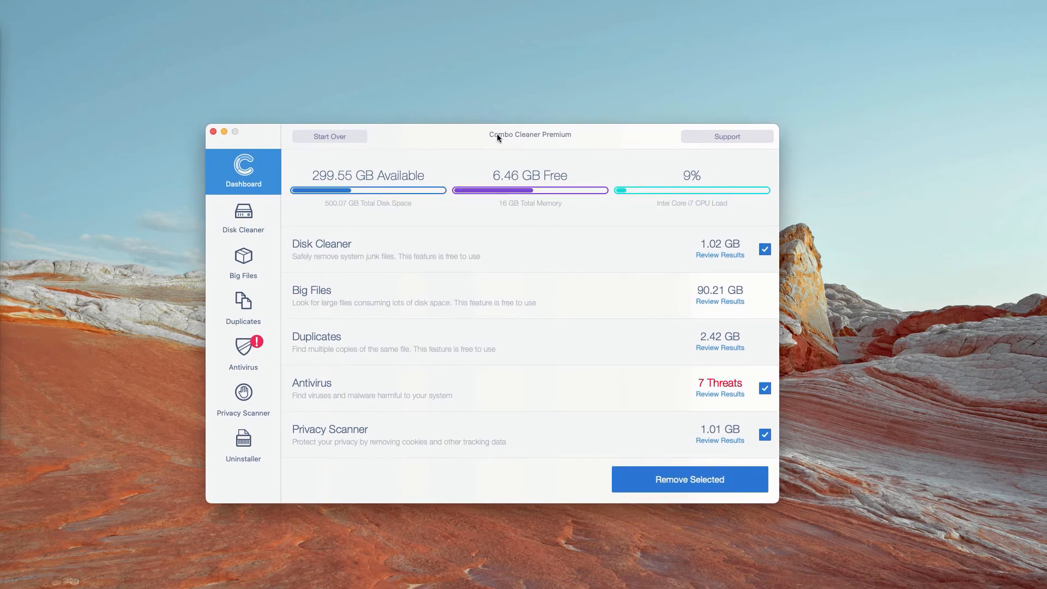
pyautogui.moveTo(630, 393)
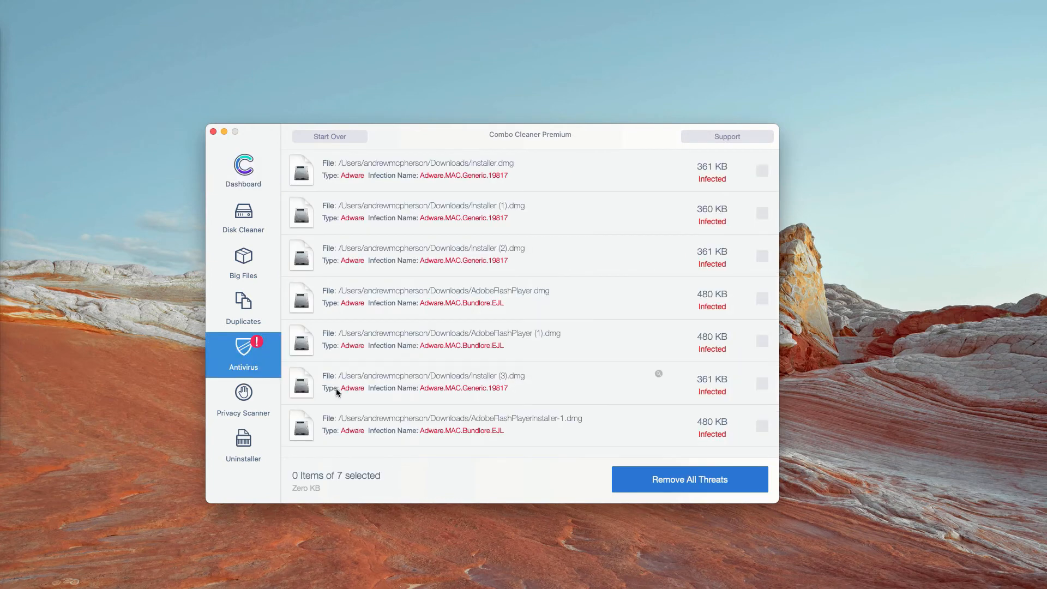
# Step: From the Dashboard summary, open the Antivirus (7 Threats) results list
pyautogui.click(243, 169)
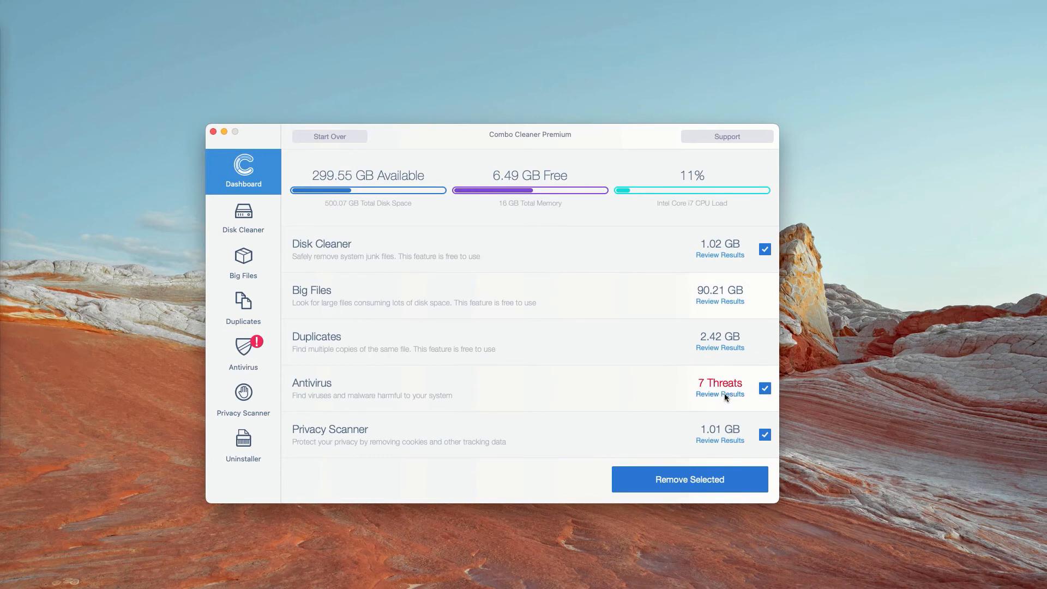
pyautogui.click(720, 394)
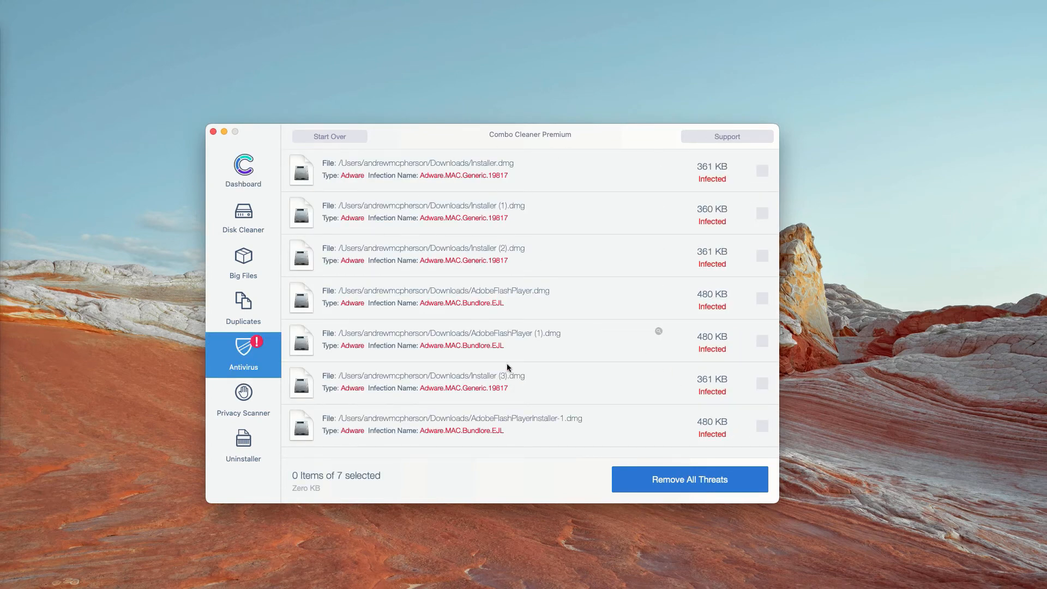
pyautogui.moveTo(496, 330)
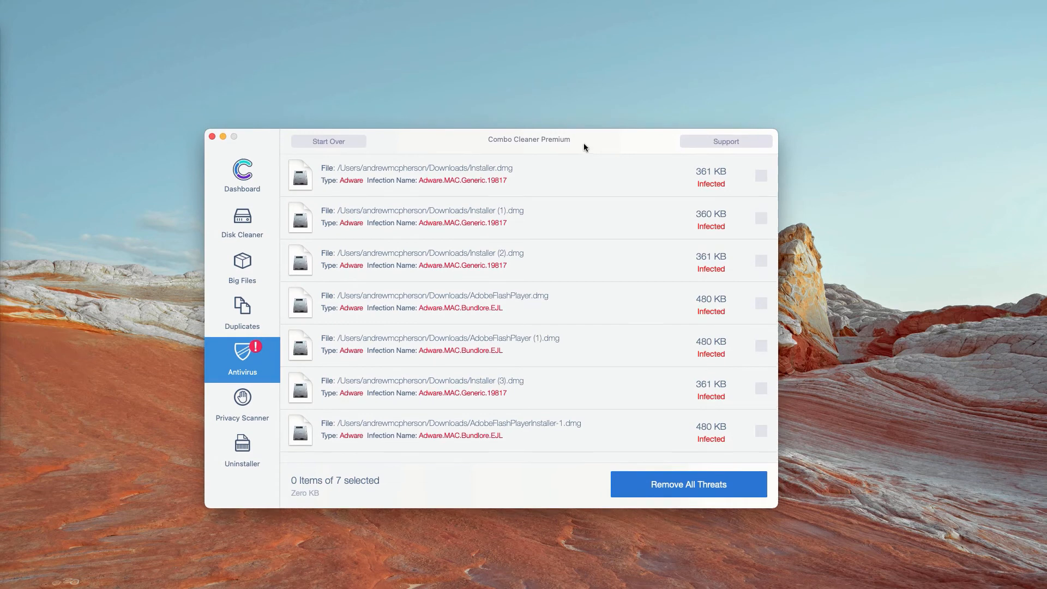
pyautogui.moveTo(503, 150)
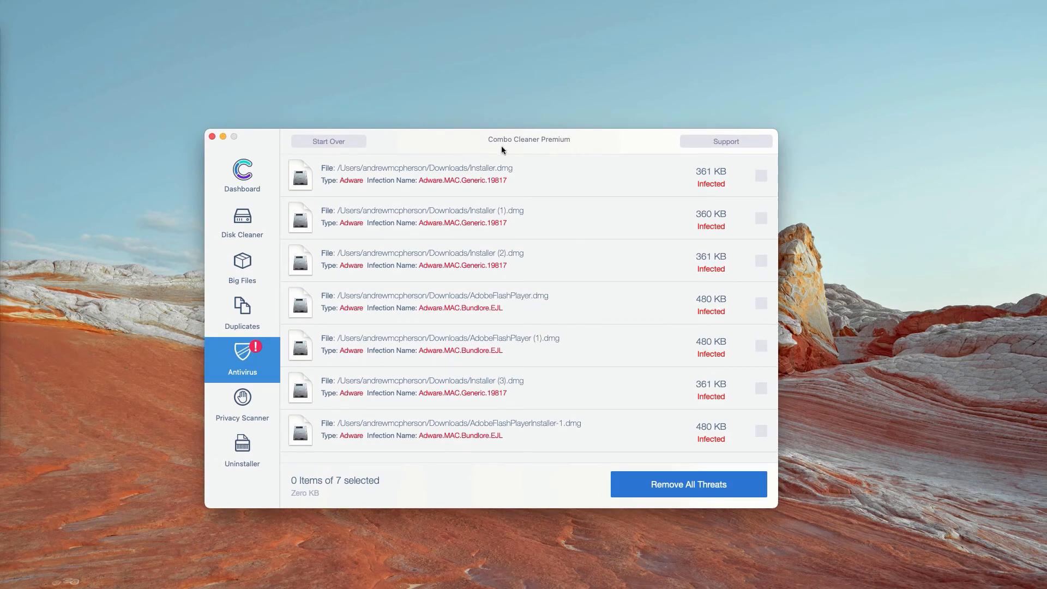
pyautogui.moveTo(572, 165)
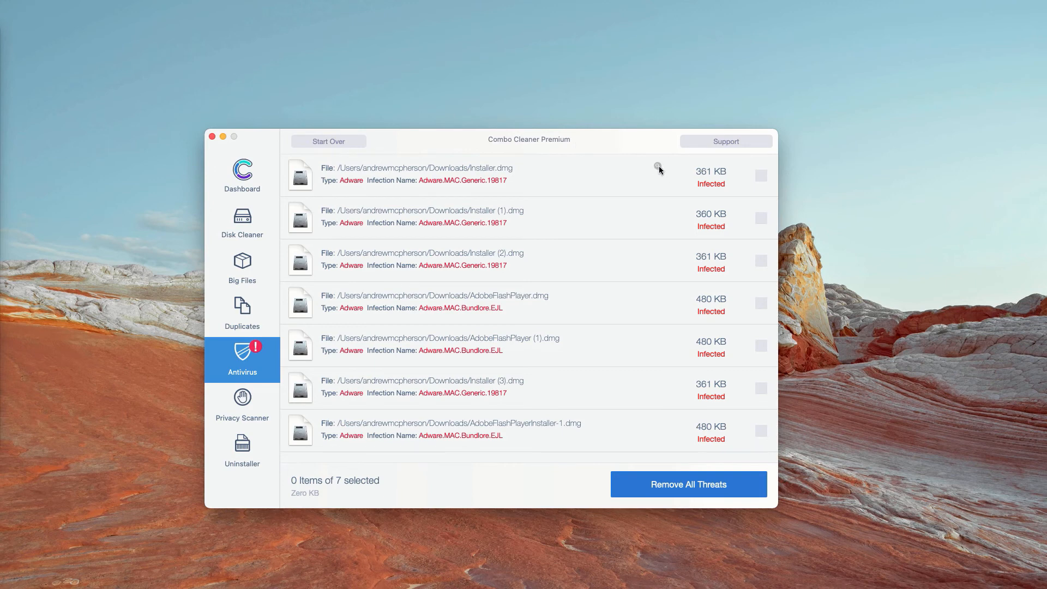
pyautogui.moveTo(659, 166)
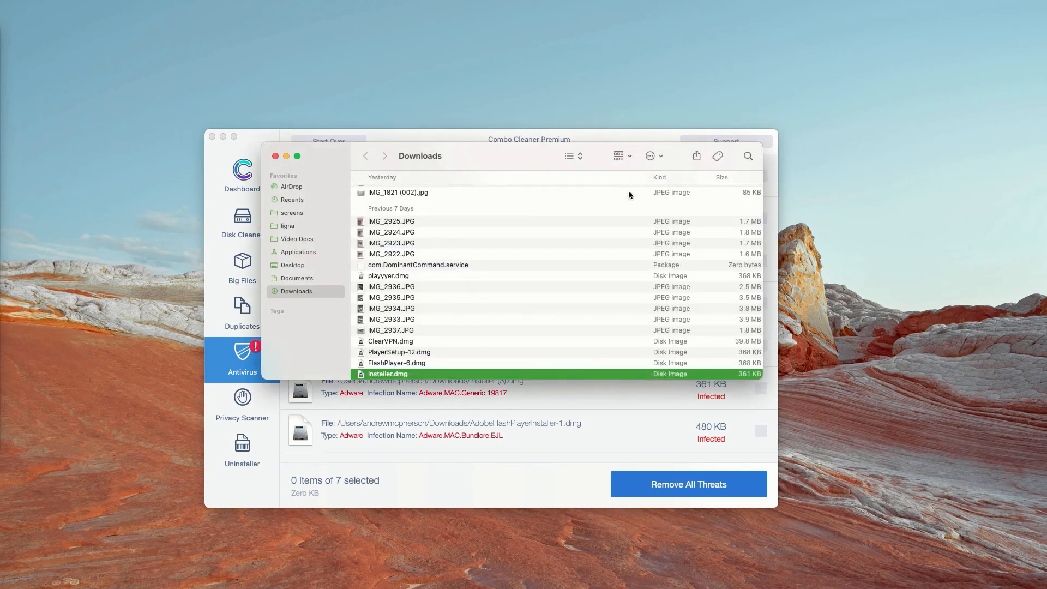
pyautogui.scroll(-3)
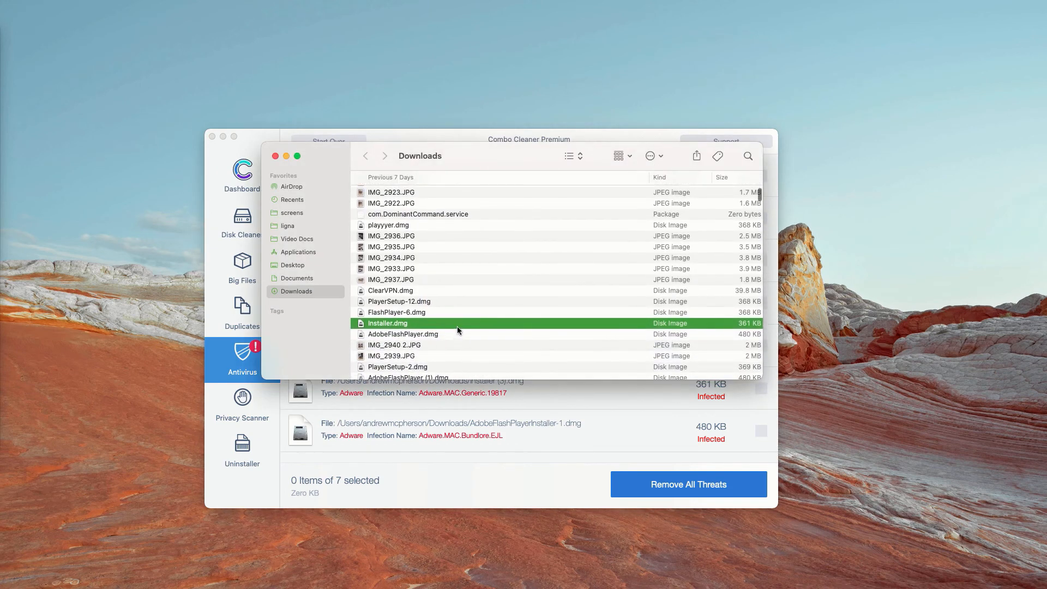
pyautogui.rightClick(388, 323)
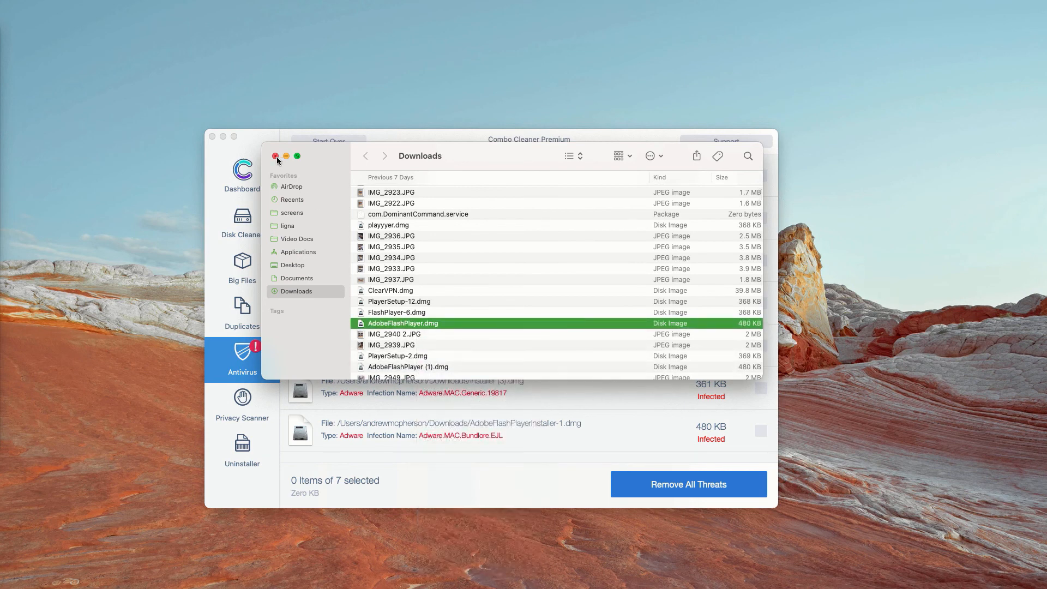
pyautogui.click(276, 157)
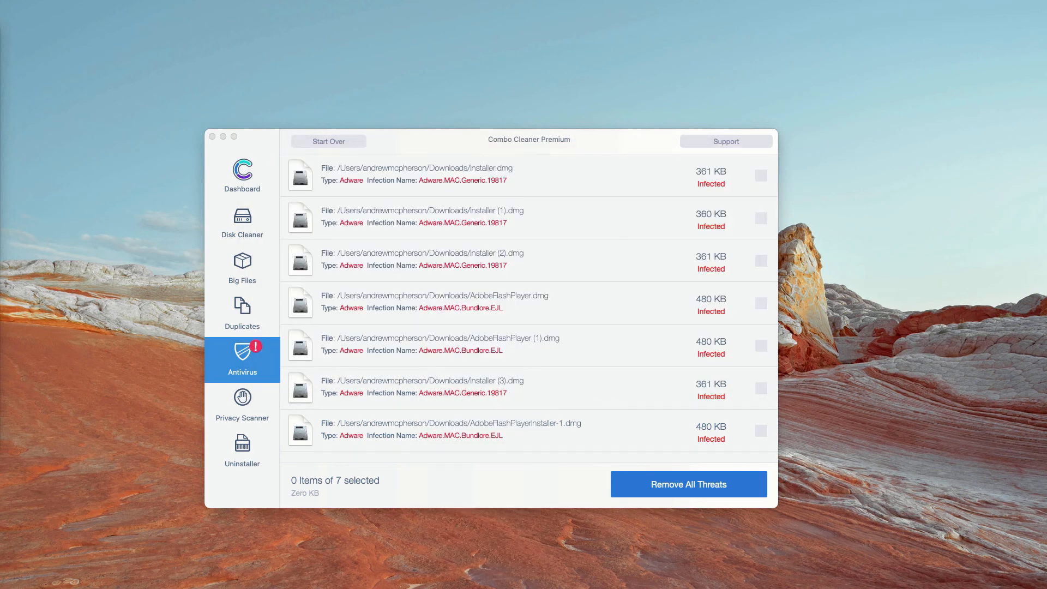
pyautogui.moveTo(656, 210)
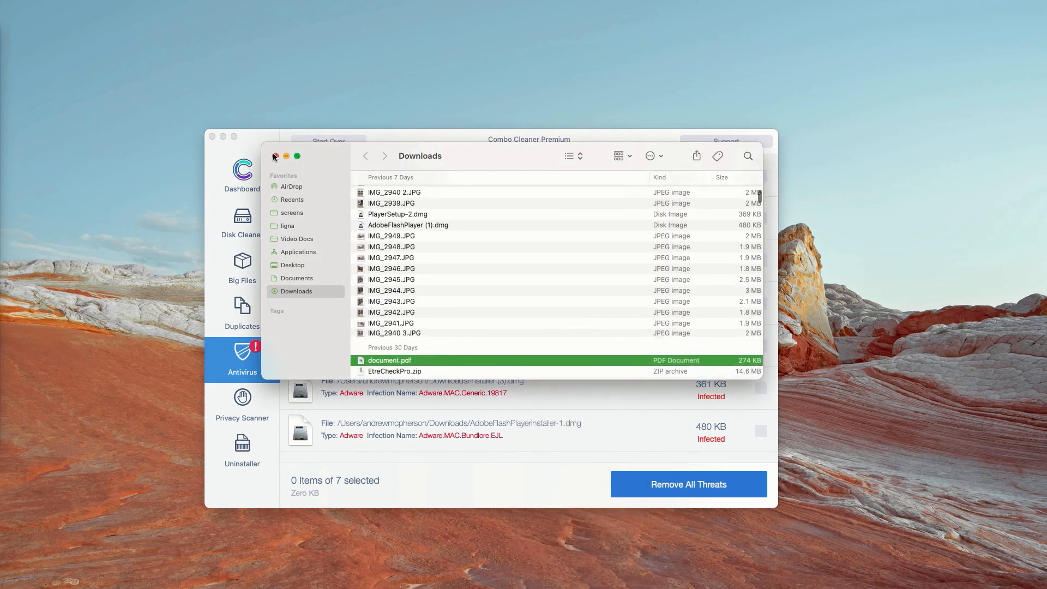
pyautogui.click(275, 156)
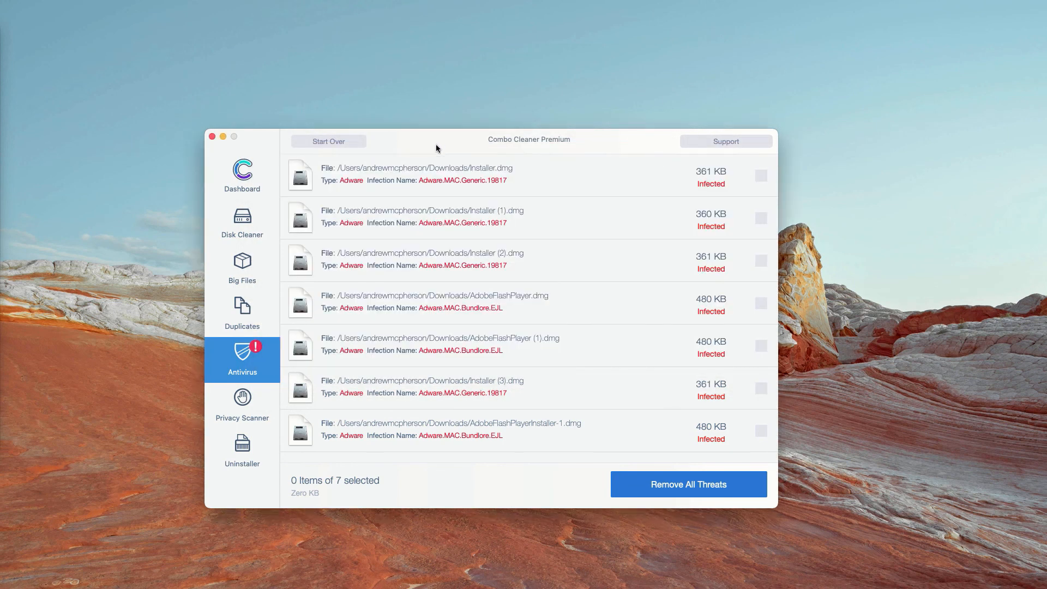